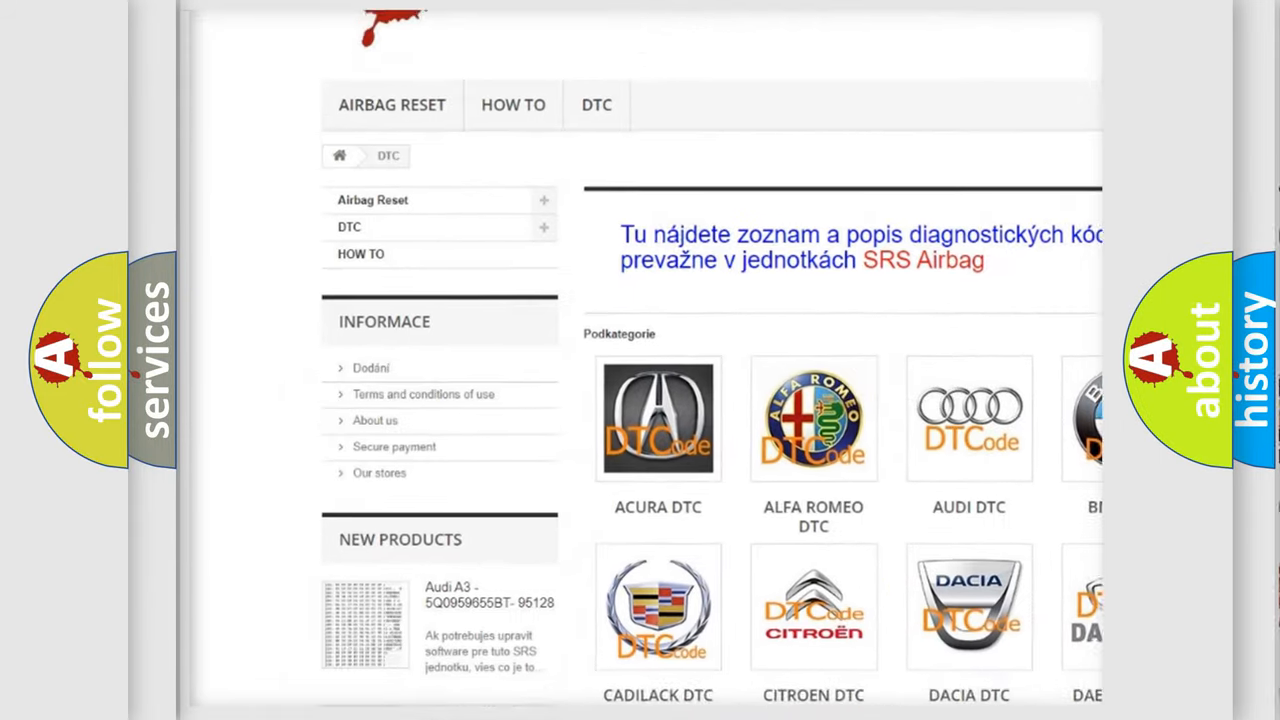
Scroll through the DTC brand grid and code lists to reach the Mitsubishi DTC subcategory list.
{"action": "scroll", "scroll_direction": "down", "scroll_amount": 3}
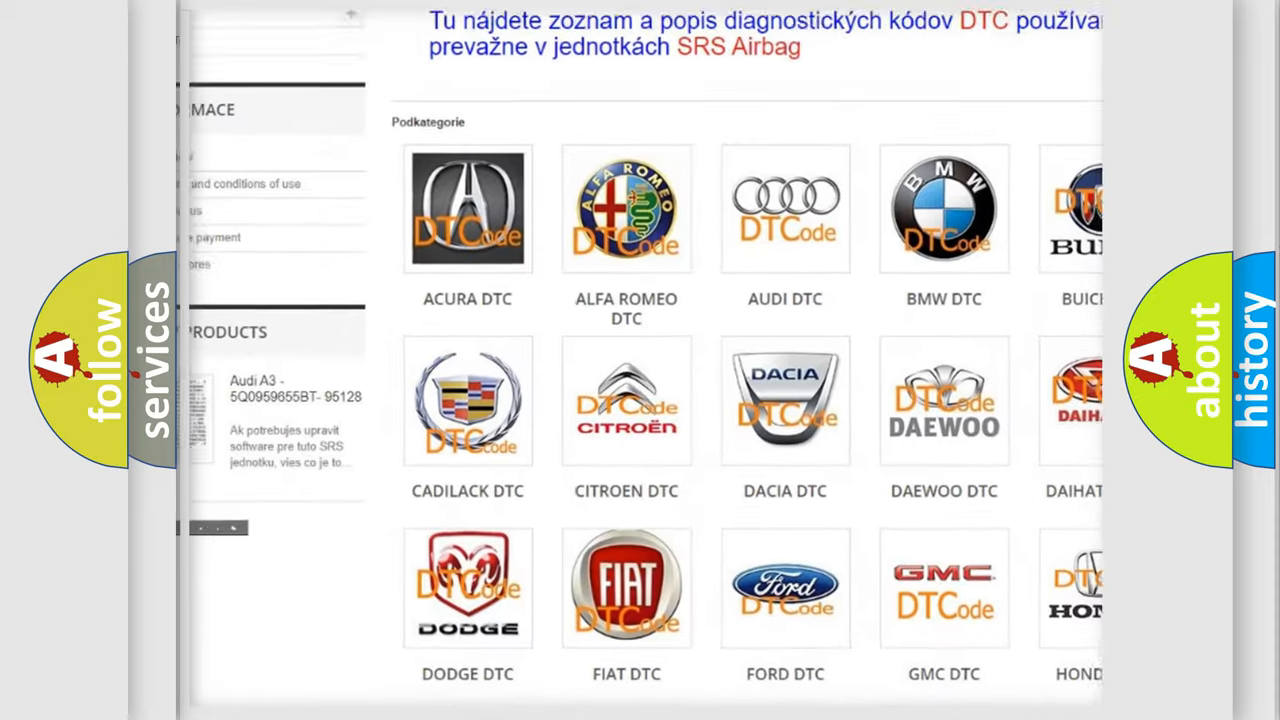
{"action": "scroll", "scroll_direction": "down", "scroll_amount": 3}
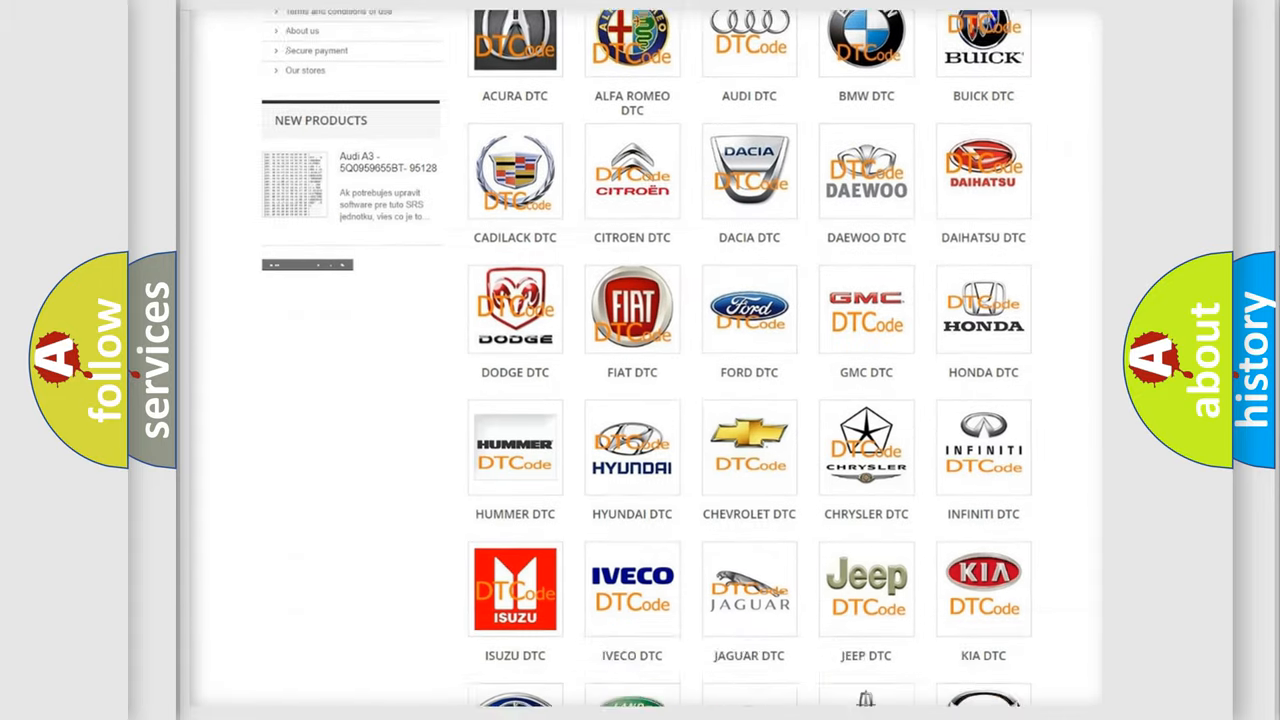
{"action": "scroll", "scroll_direction": "down", "scroll_amount": 3}
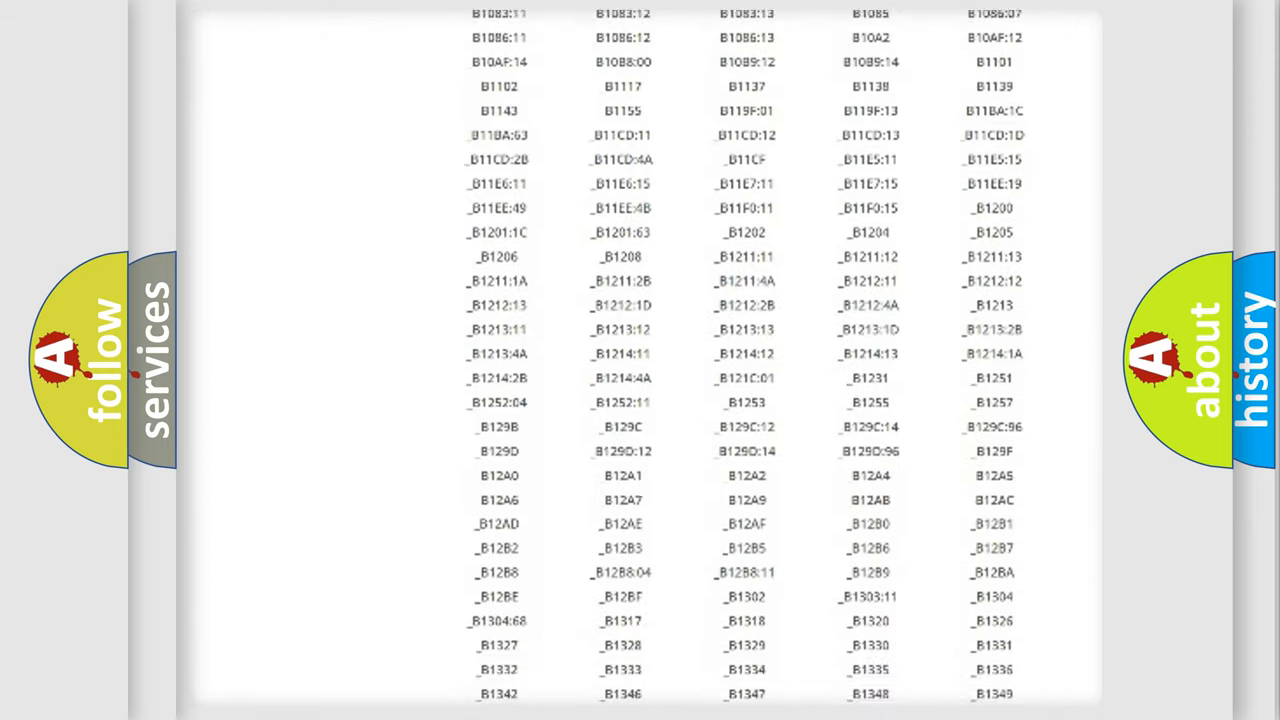
{"action": "scroll", "scroll_direction": "down", "scroll_amount": 3}
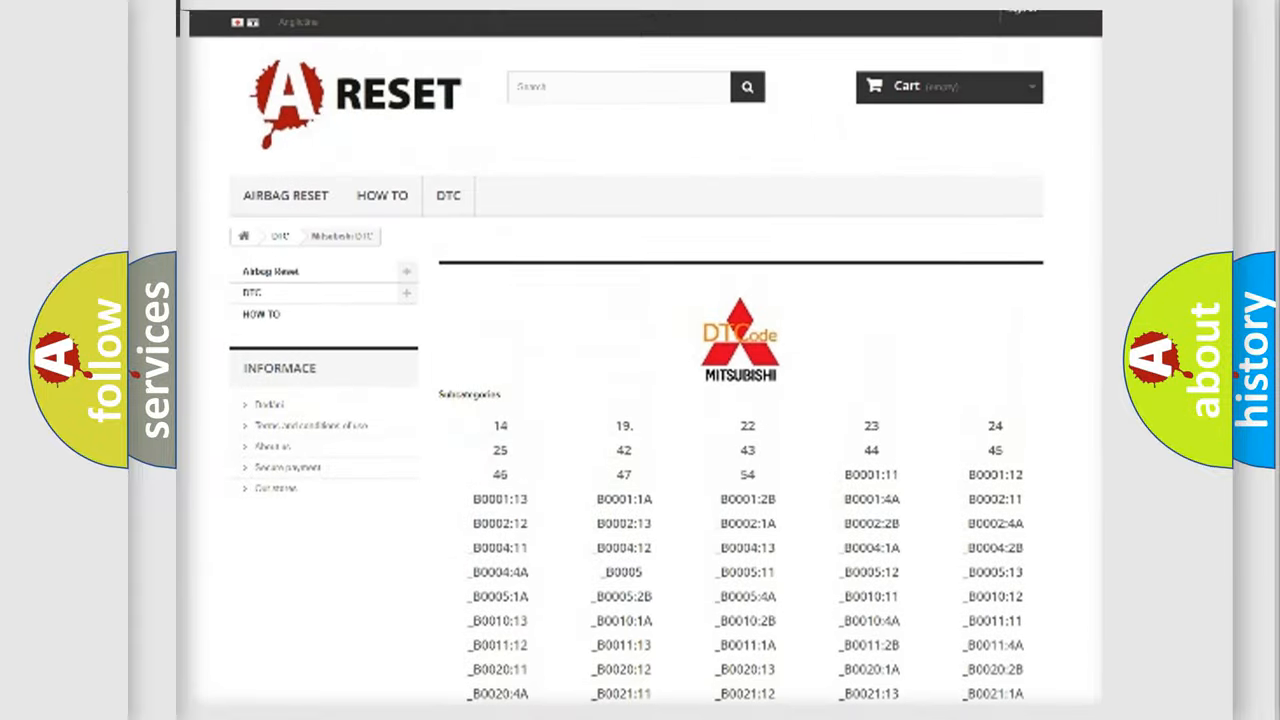
{"action": "scroll", "scroll_direction": "up", "scroll_amount": 3}
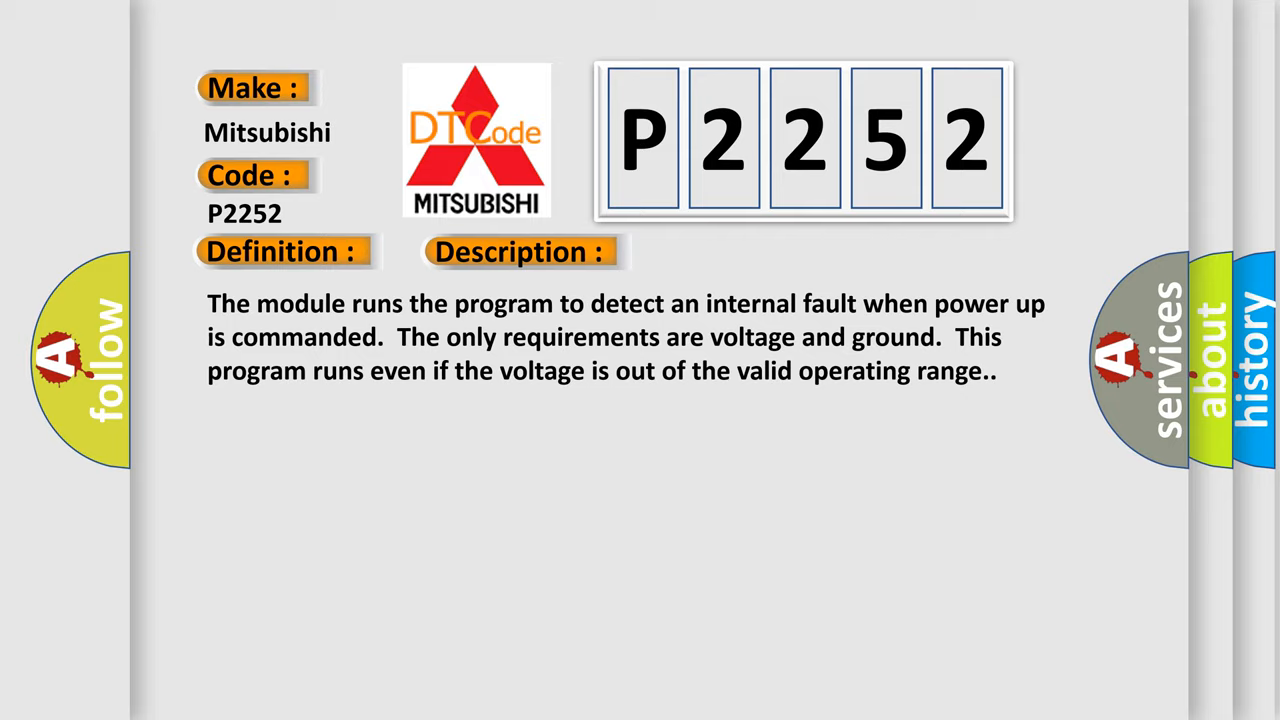
Advance the P2252 slide from Description to the Cause: module detected an internal malfunction.
{"action": "left_click", "coordinate": [731, 251]}
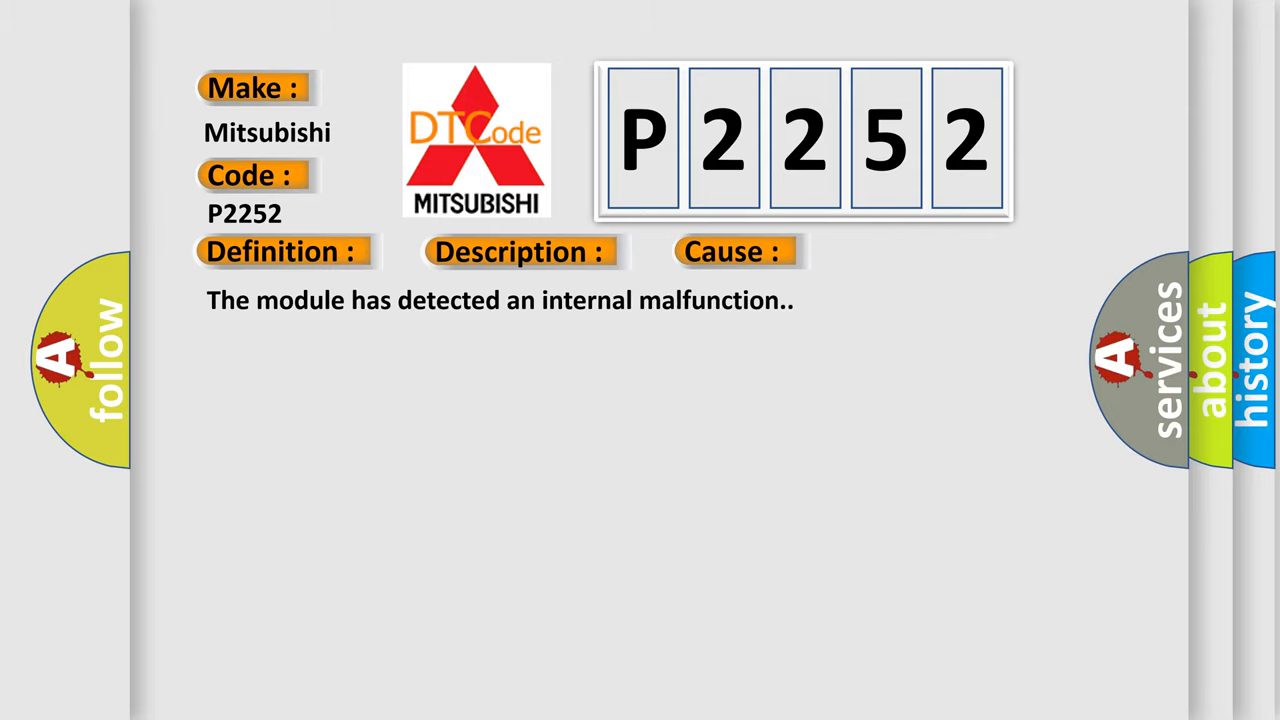